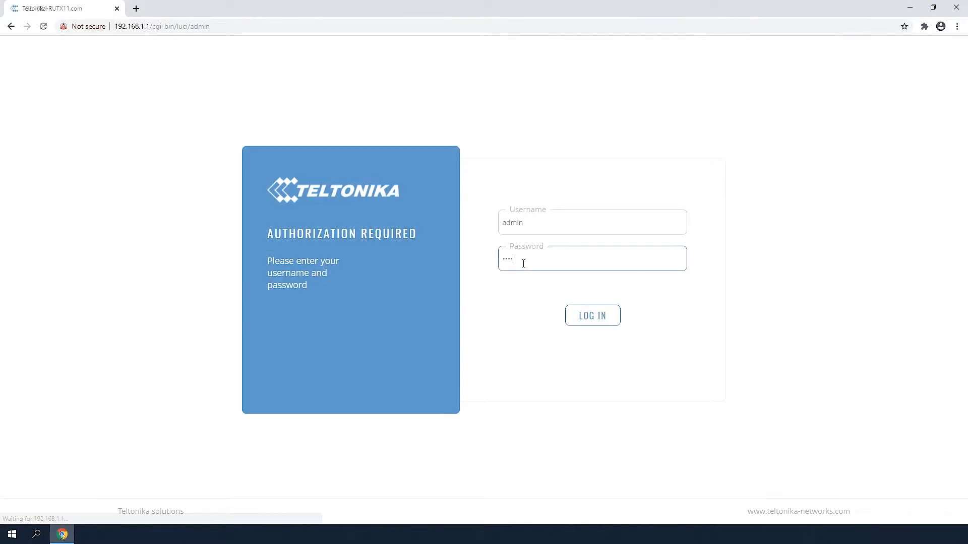
Log in to the router WebUI as admin and bring up the Services list
left_click(592, 315)
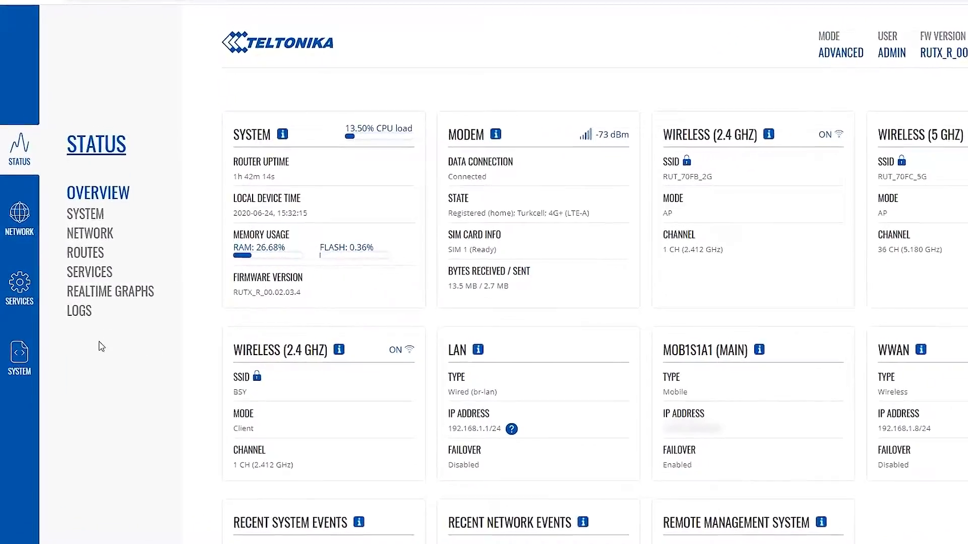
left_click(19, 287)
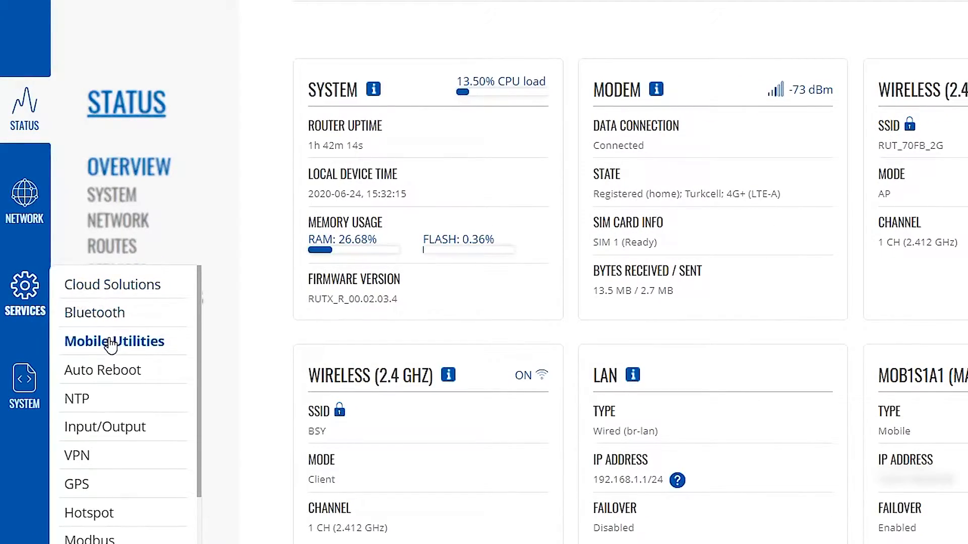
Open Services > Mobile Utilities and scroll through the existing SMS Rules table
left_click(114, 341)
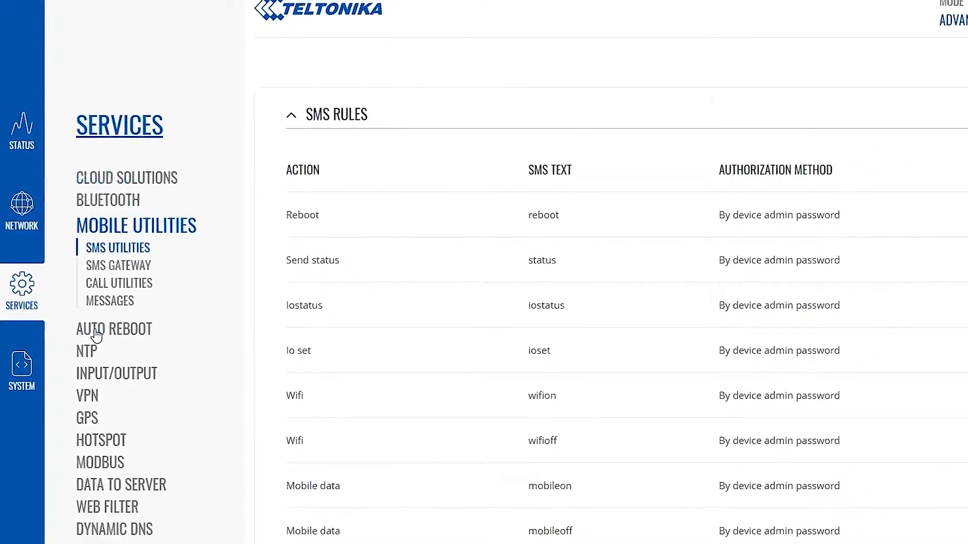
scroll("up", 3)
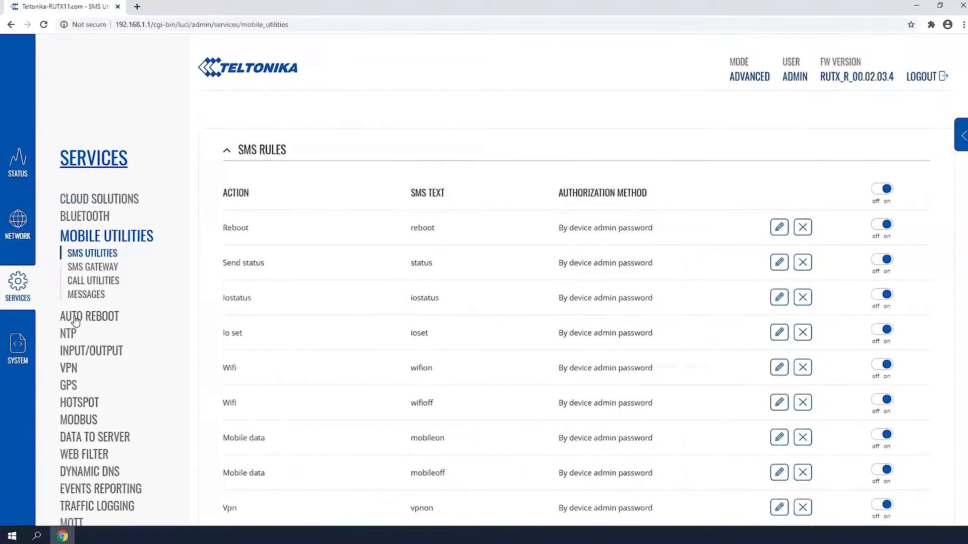
scroll("down", 3)
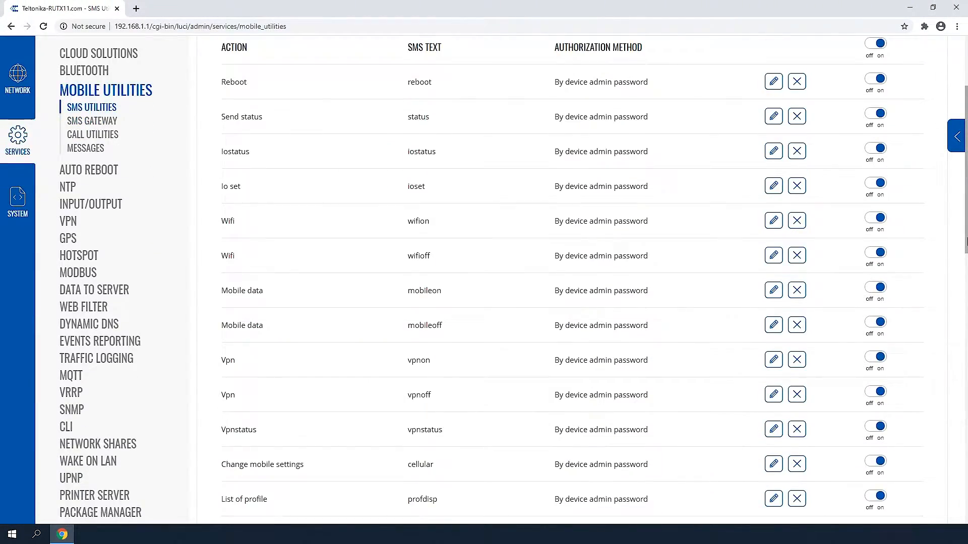
scroll("down", 3)
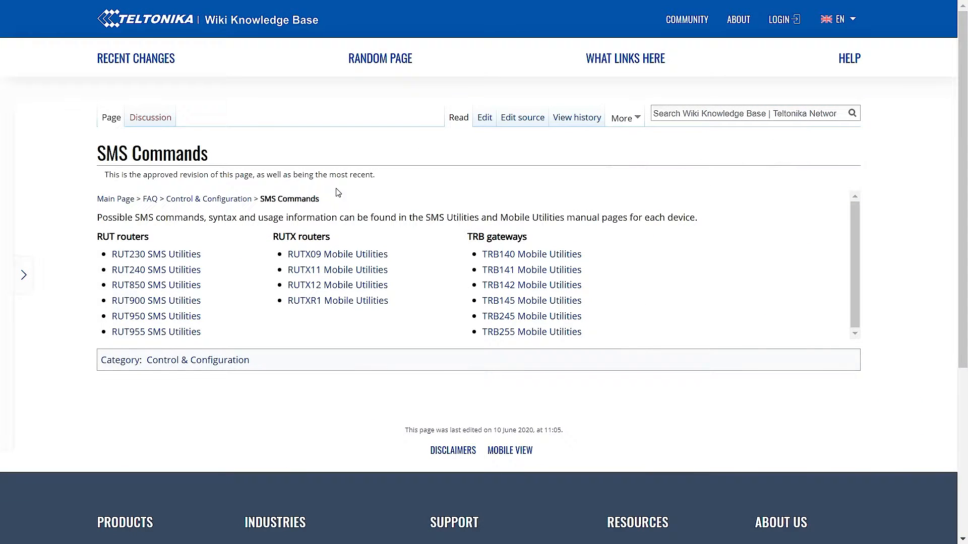
Open a RUTX Mobile Utilities wiki page and scroll to the SMS rule descriptions
left_click(338, 270)
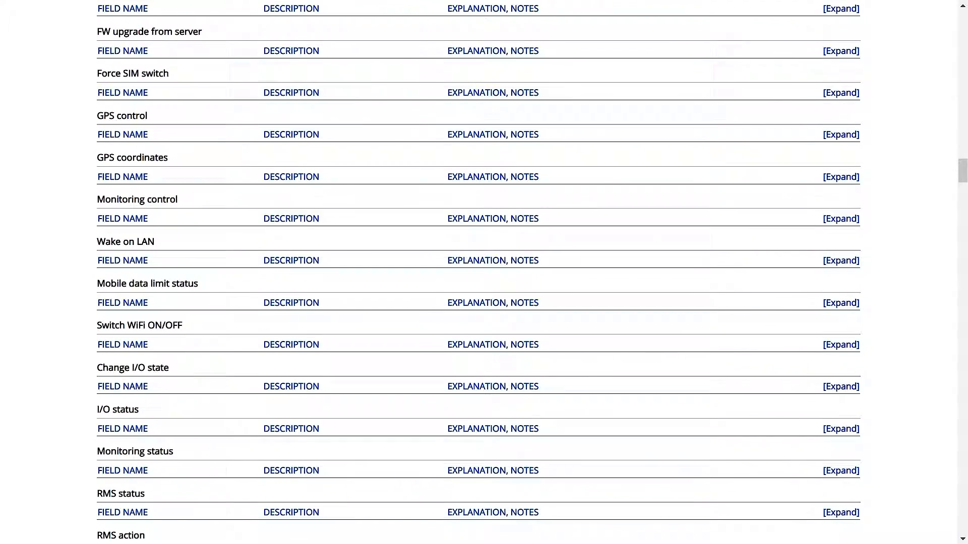
scroll("down", 3)
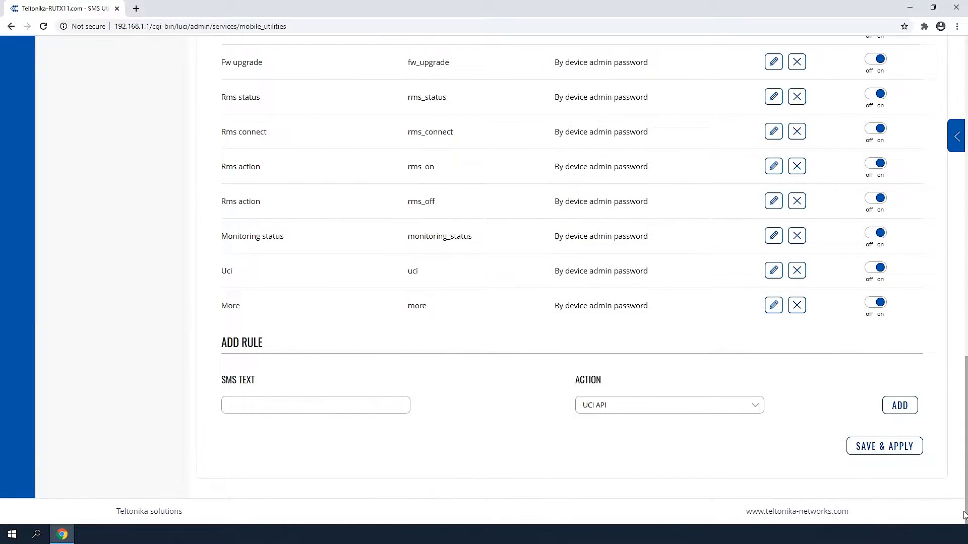
Add a new SMS rule with action Send status and SMS text 'stats'
scroll("down", 3)
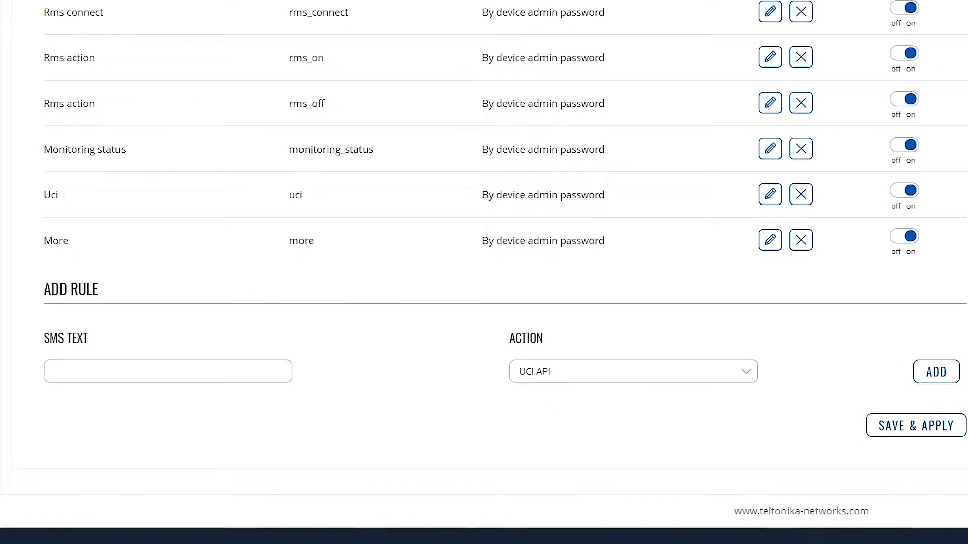
left_click(633, 371)
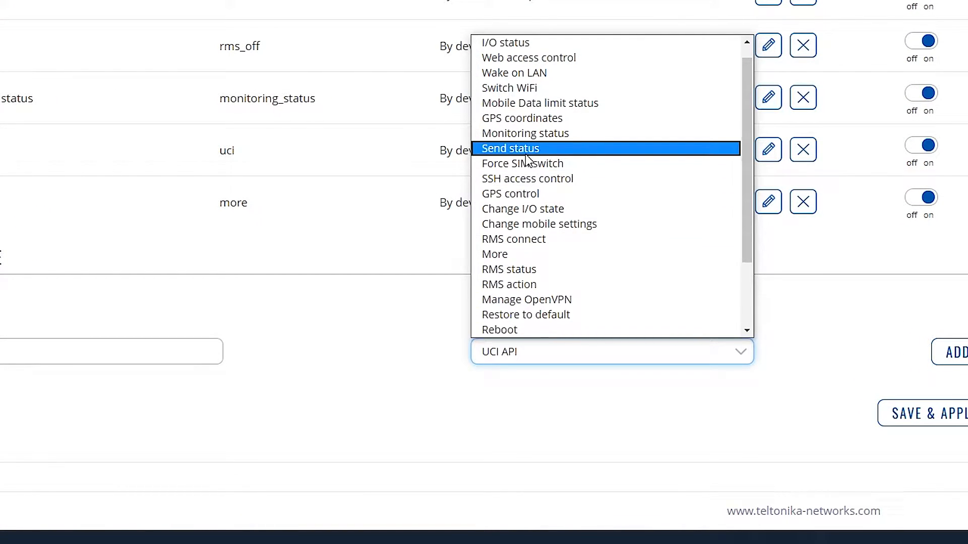
left_click(509, 148)
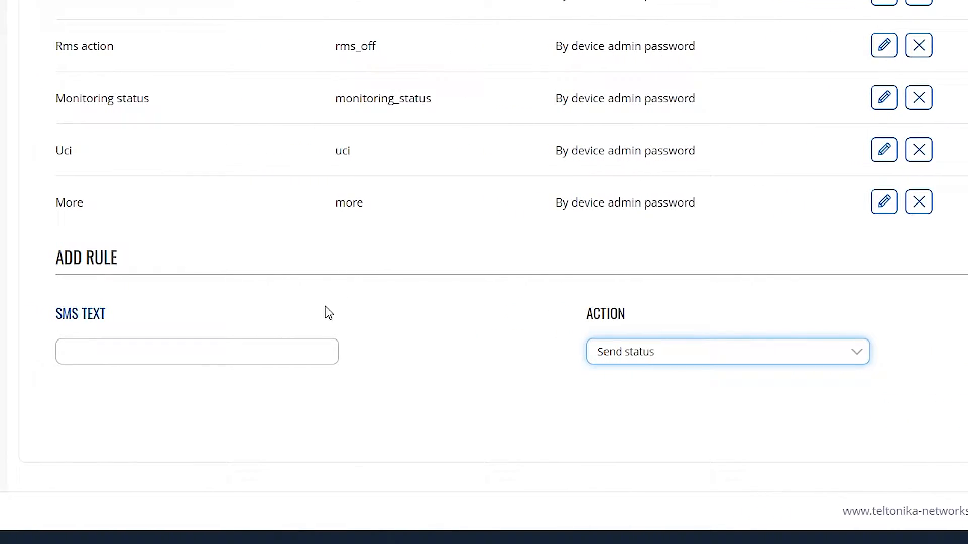
left_click(196, 351)
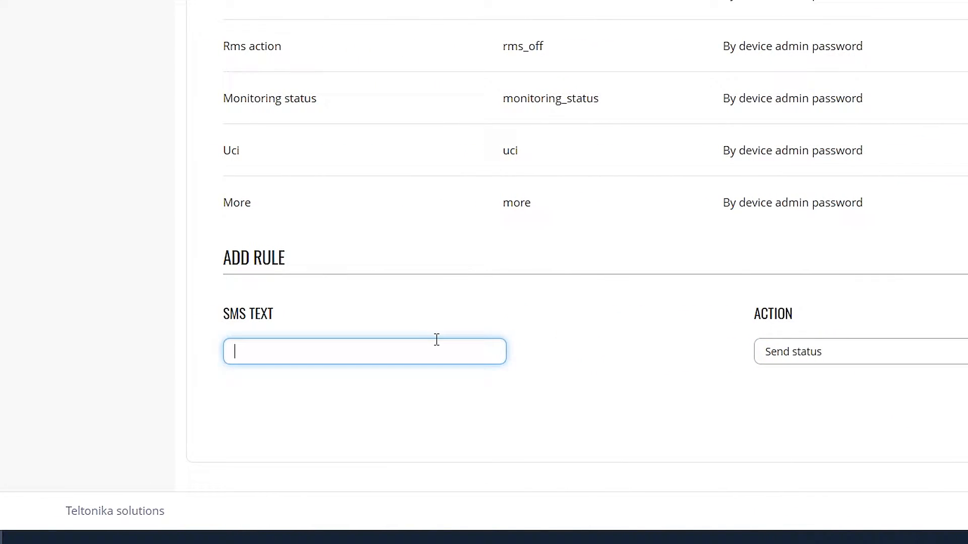
type("stats")
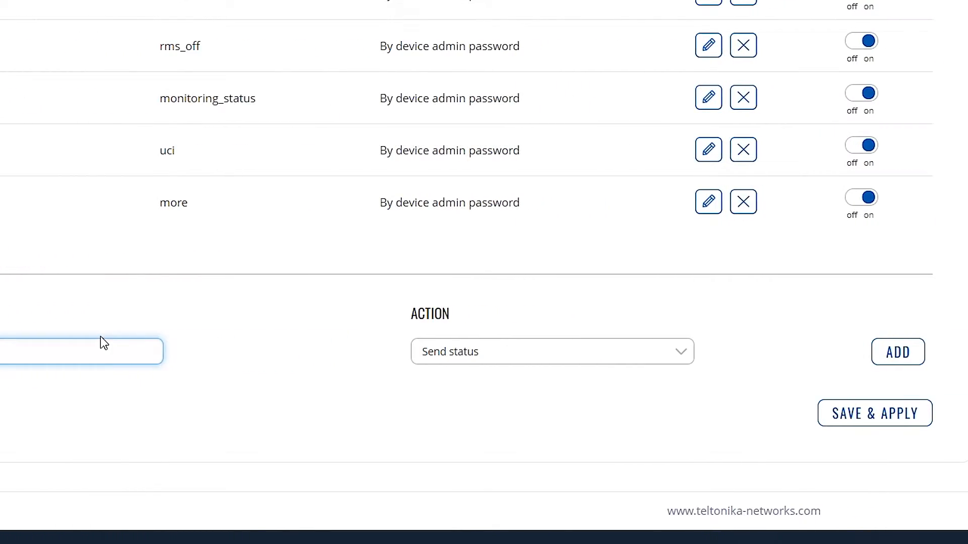
left_click(897, 352)
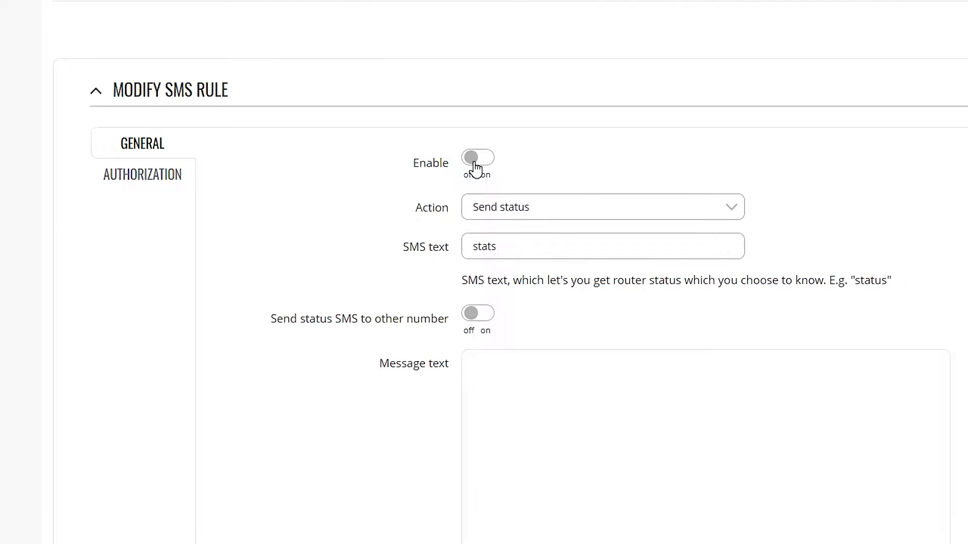
Enable the stats rule and enter message text '- %sn / Signal Strength -'
left_click(477, 158)
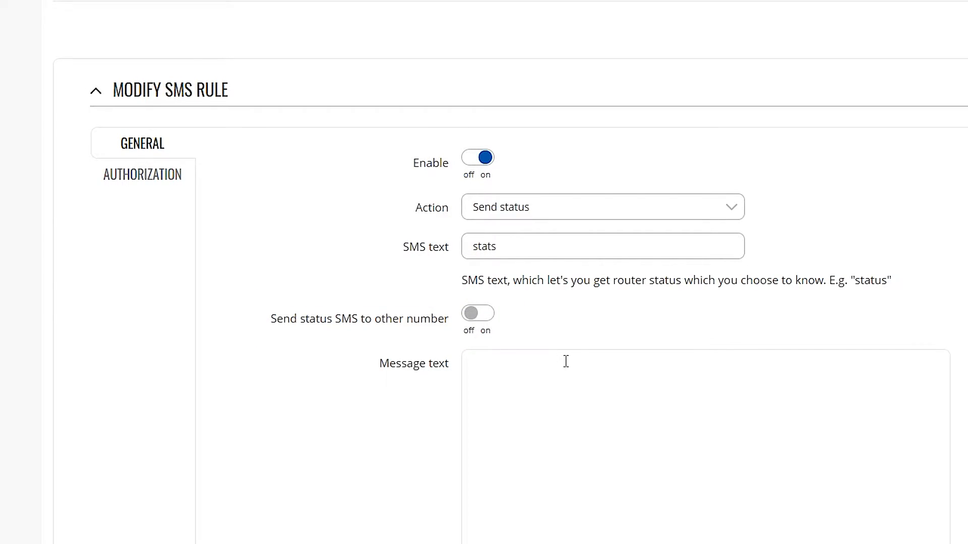
scroll("down", 3)
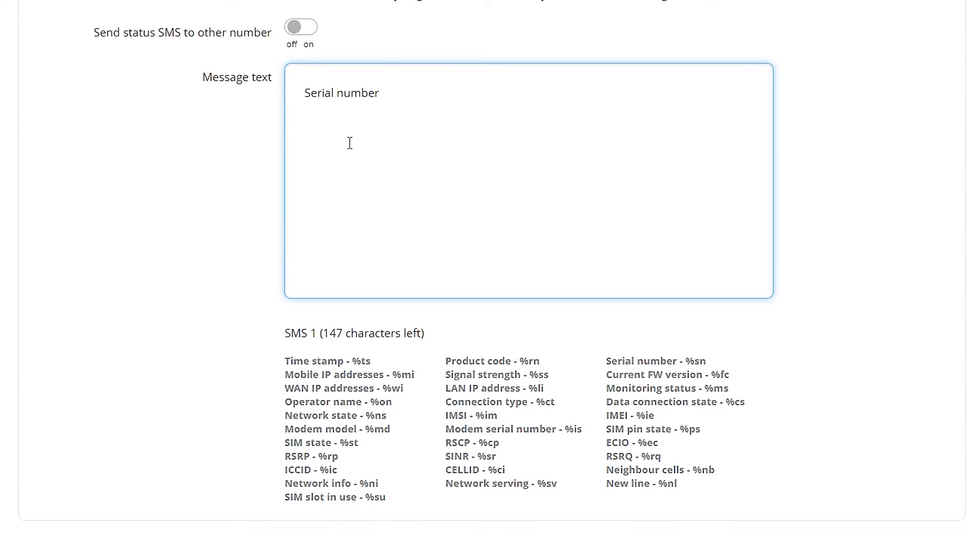
type("- %sn / Signal Stren")
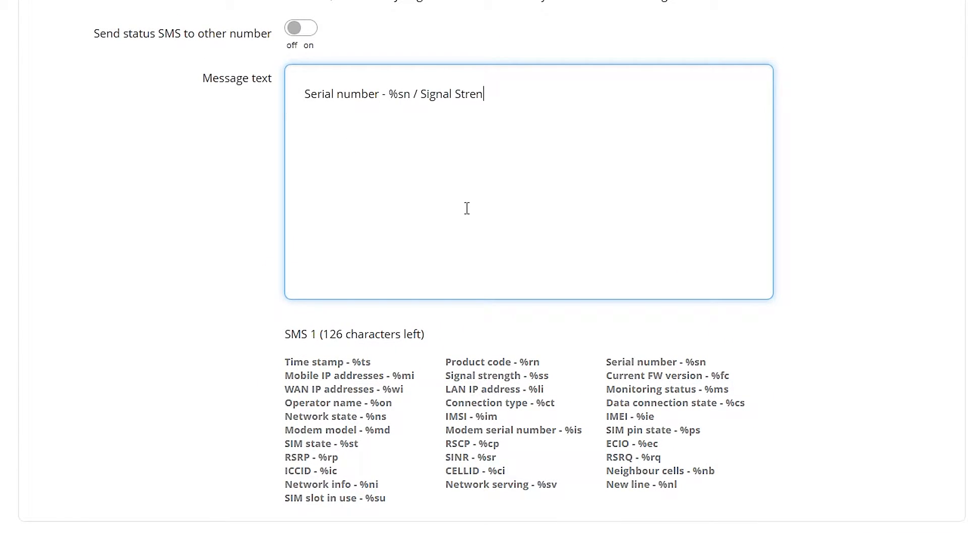
type("gth - %ss * Firmware - %fc")
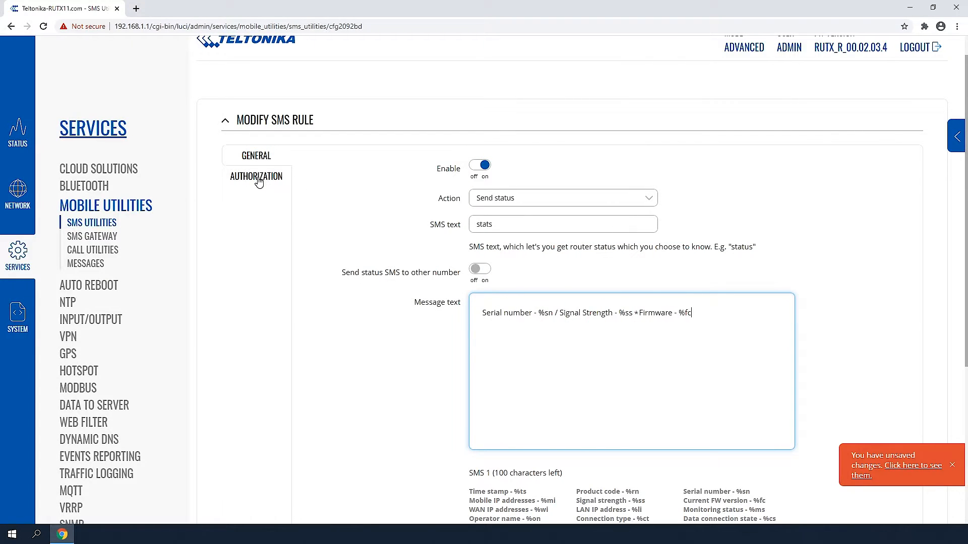
On the Authorization tab, try No authorization, then keep By router admin password
left_click(256, 177)
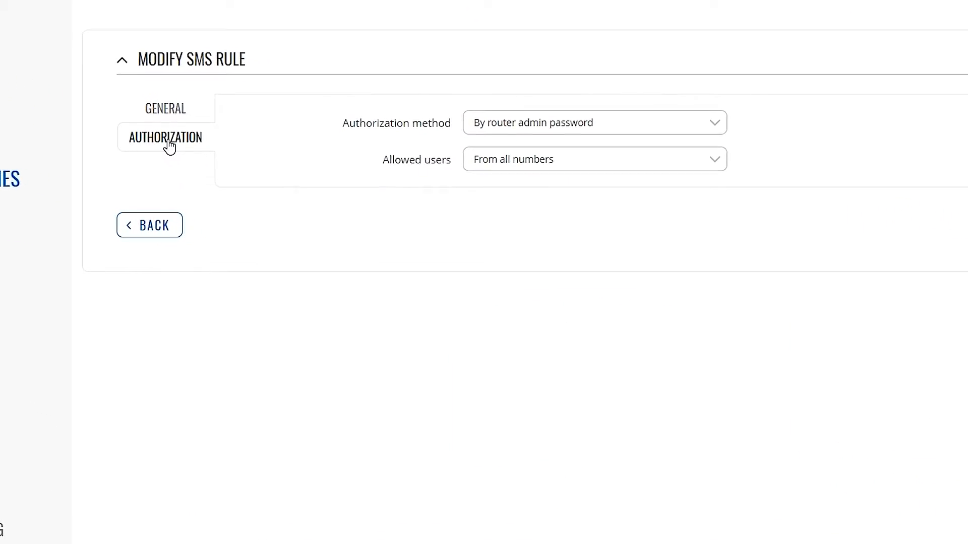
mouse_move(397, 123)
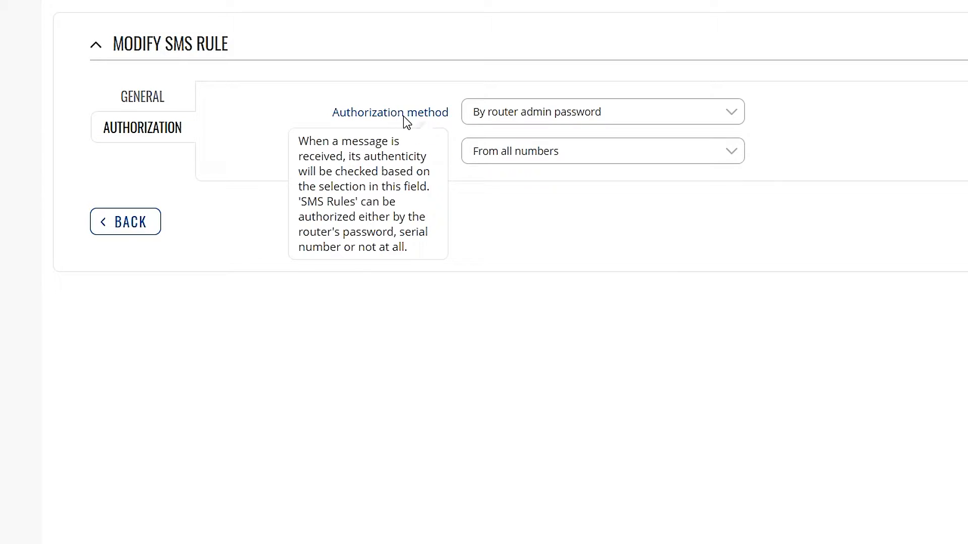
left_click(602, 112)
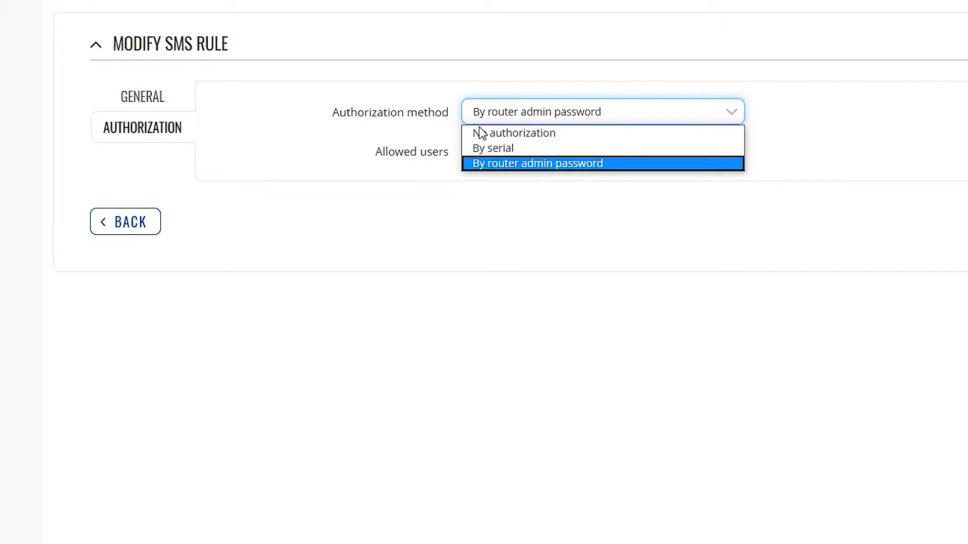
left_click(520, 132)
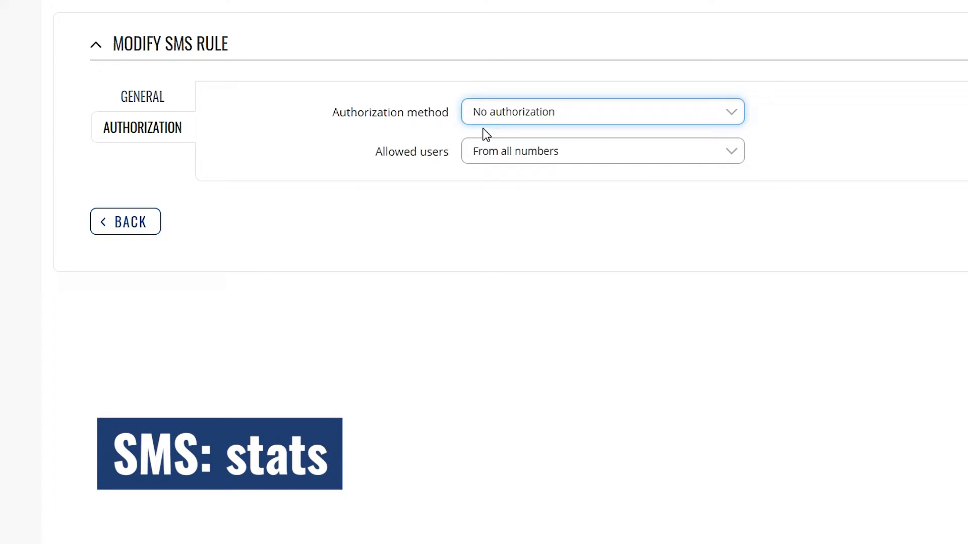
left_click(602, 112)
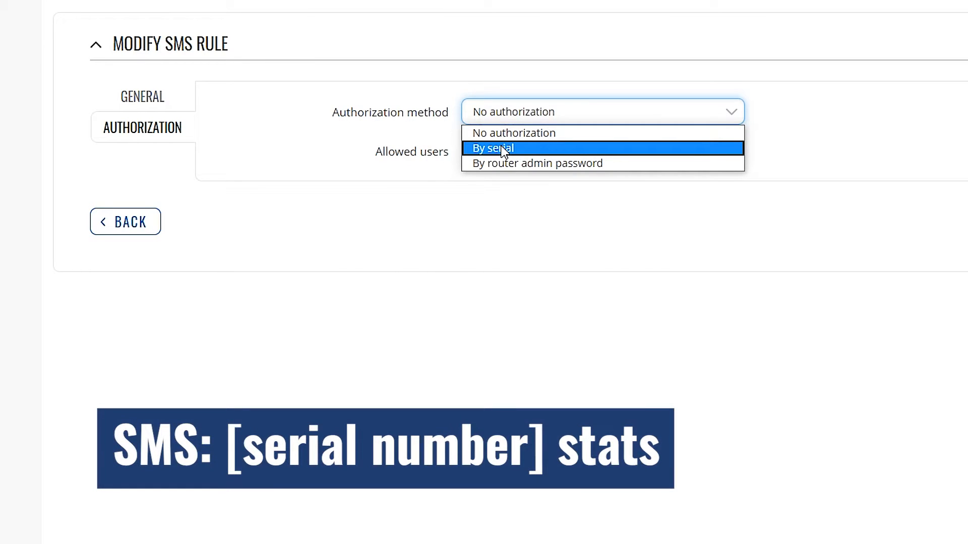
mouse_move(537, 163)
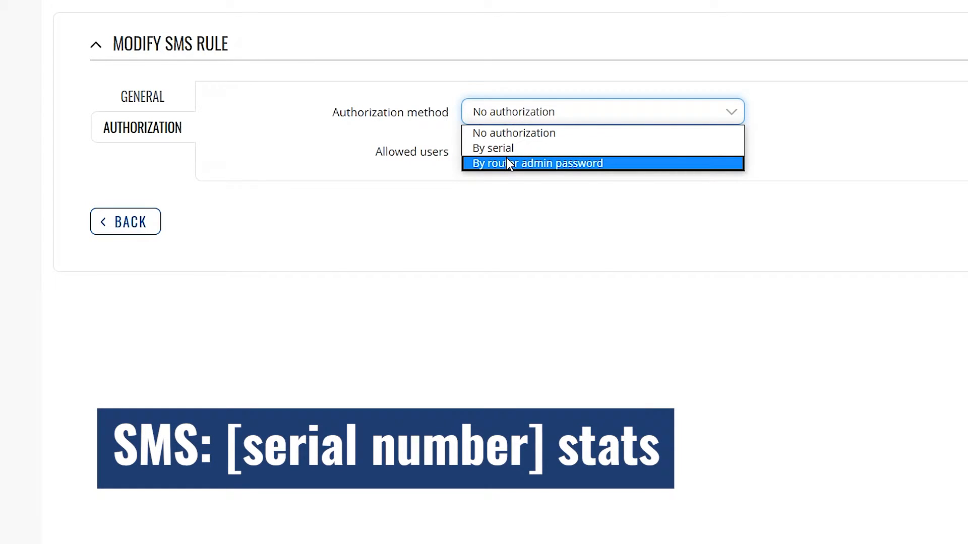
left_click(537, 163)
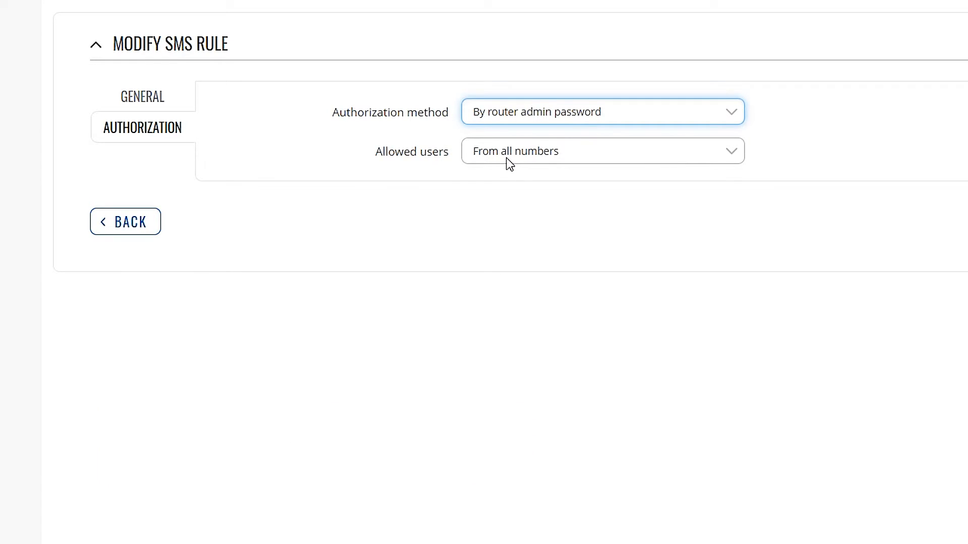
left_click(602, 151)
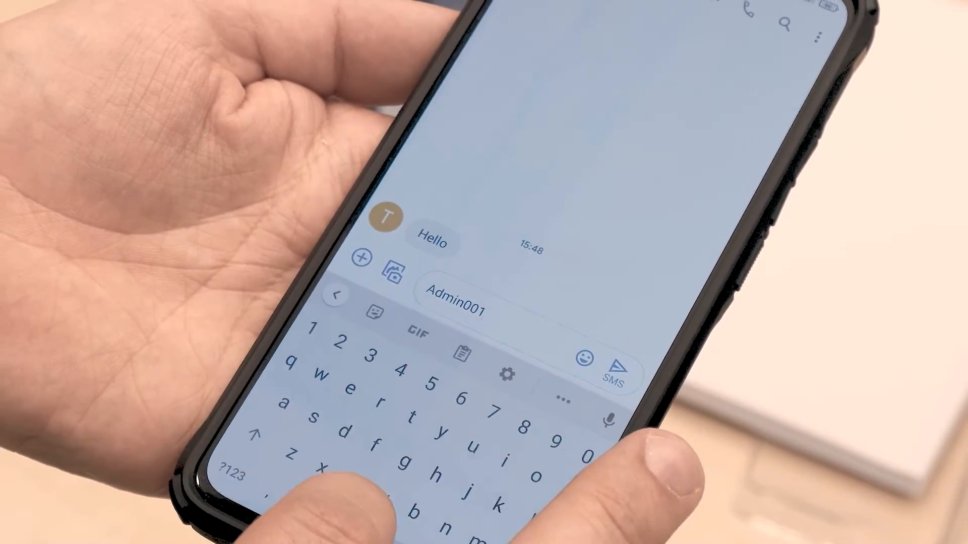
type("stat")
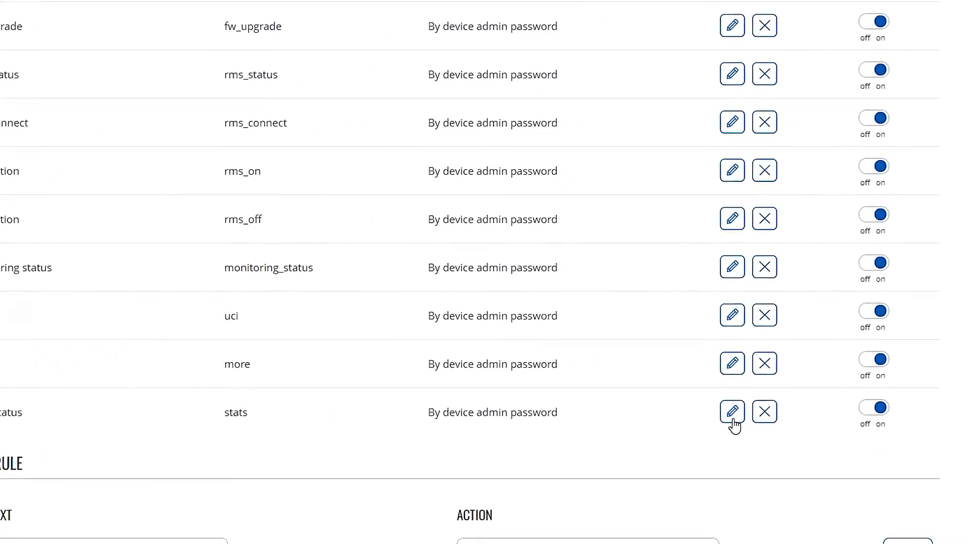
Reopen the stats rule's edit form from the SMS Rules table
left_click(732, 412)
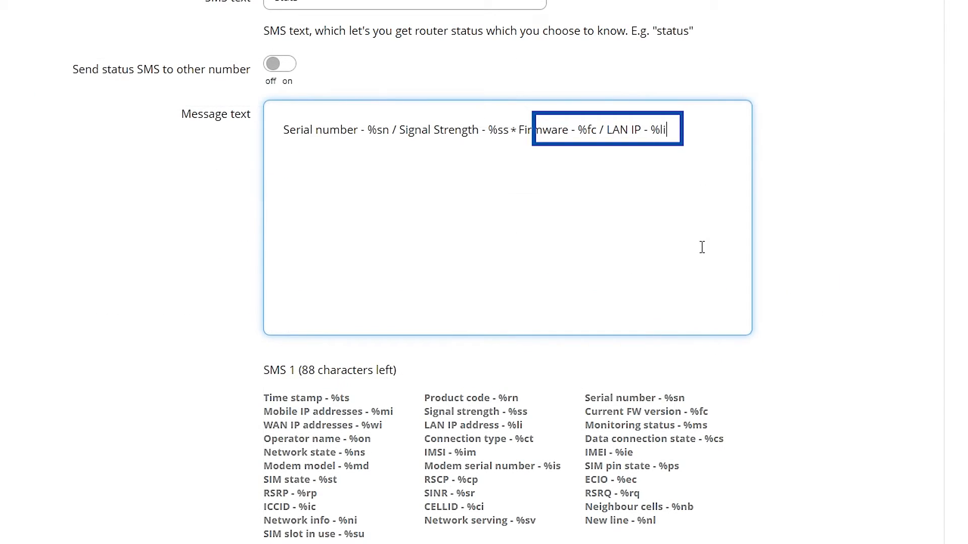